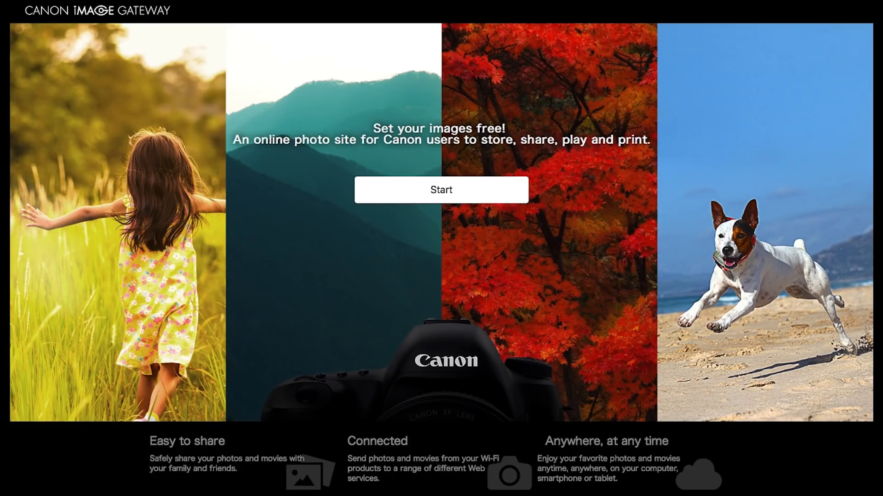
# Step: Search usa.canon.com for the PowerShot G7 X Mark II and open its Drivers & Downloads
pyautogui.click(441, 190)
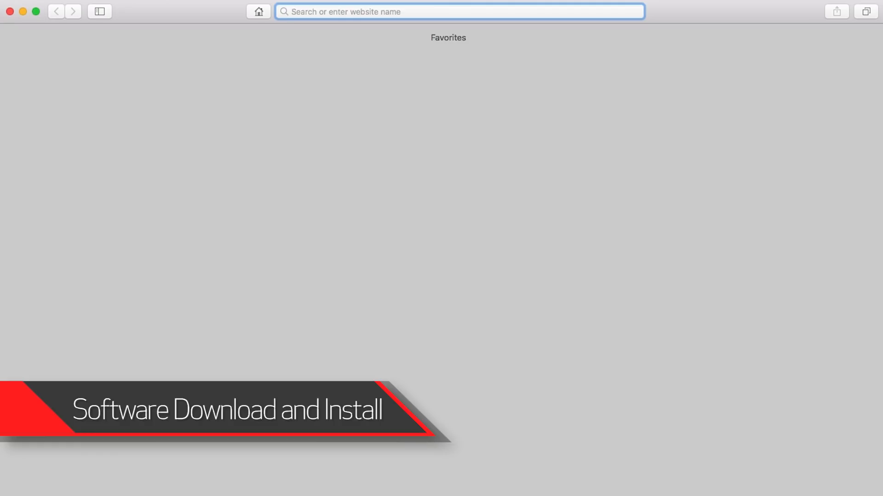
pyautogui.write('usa.canon.com')
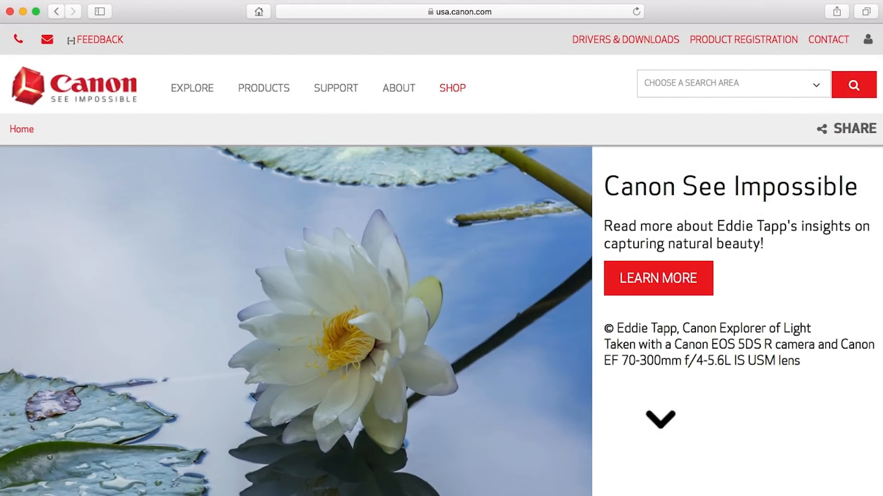
pyautogui.click(681, 85)
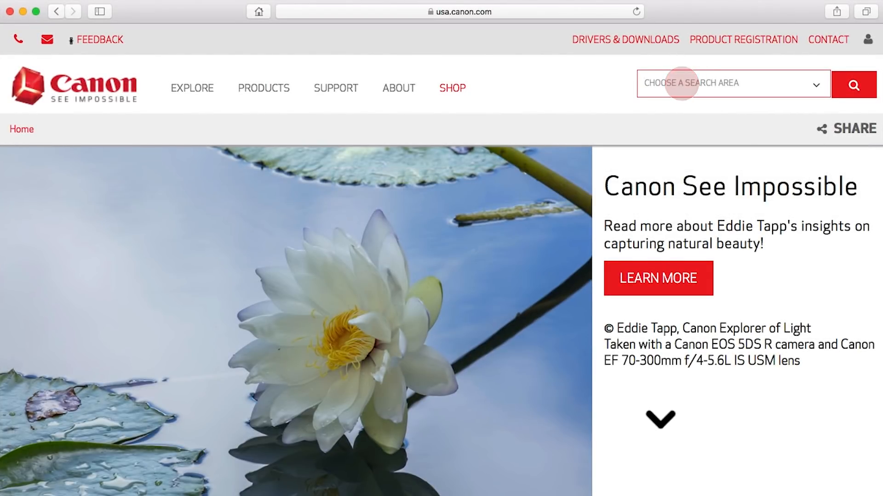
pyautogui.write('PowerShot G7 X Mark II')
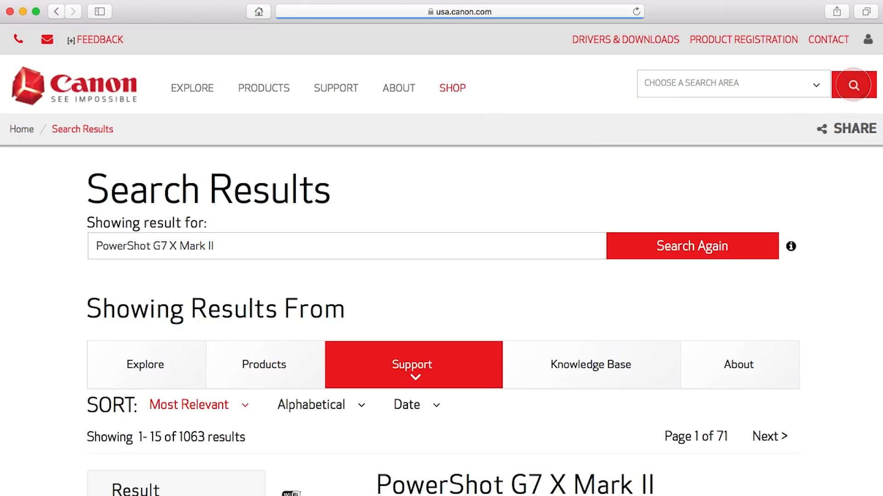
pyautogui.scroll(-3)
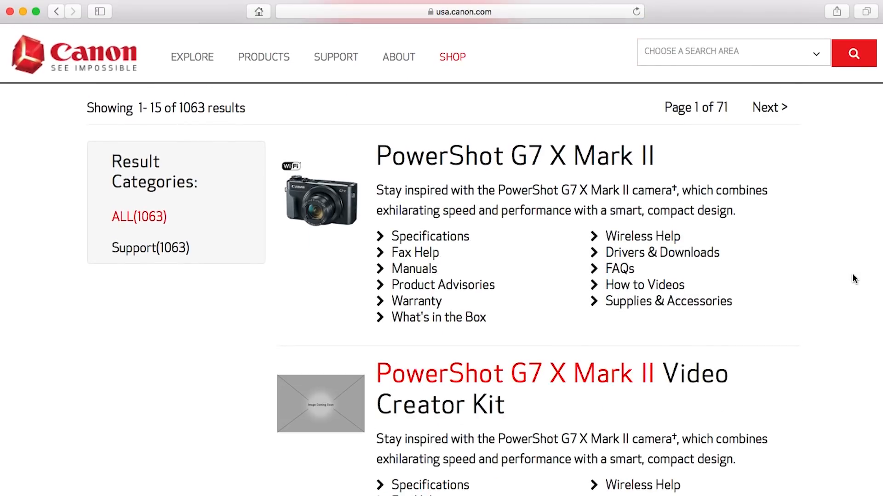
pyautogui.click(662, 253)
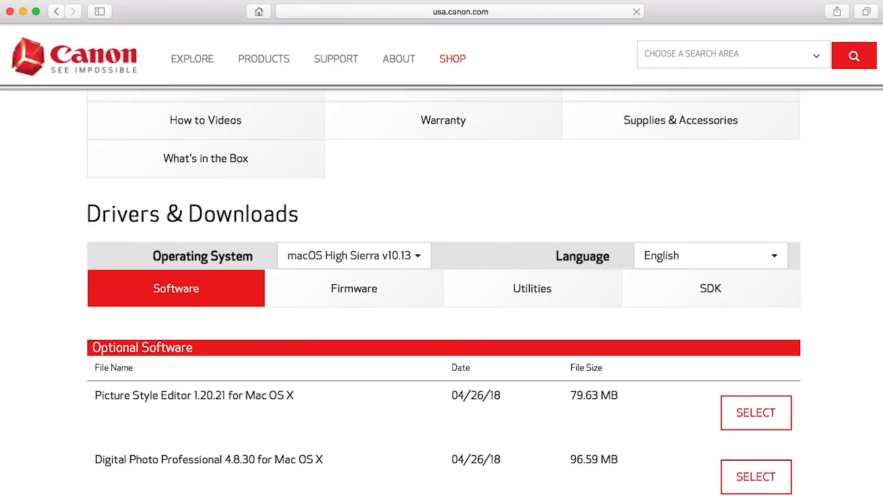
# Step: Download CameraWindow DC 8.10.11b for Mac and open it from Safari's Downloads list
pyautogui.scroll(-3)
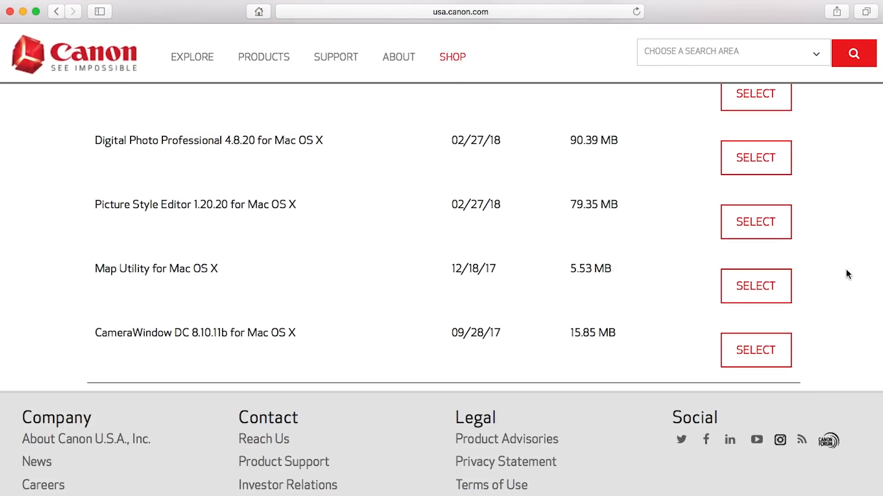
pyautogui.click(755, 350)
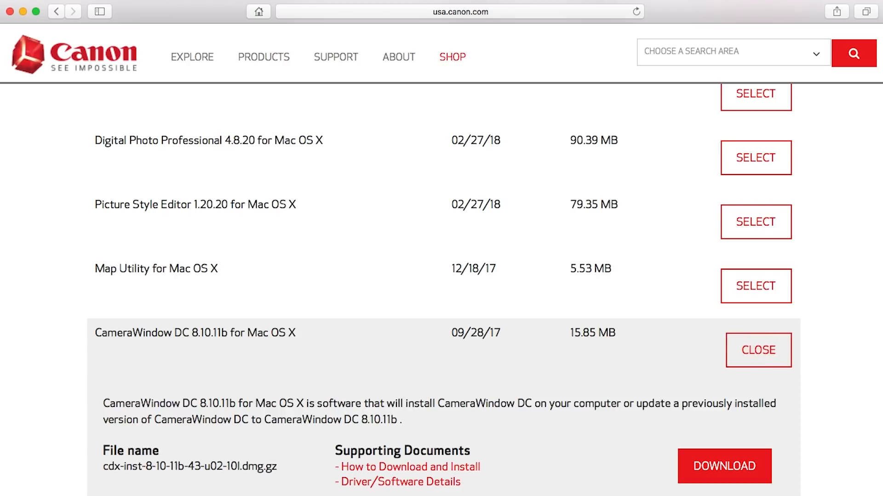
pyautogui.click(724, 479)
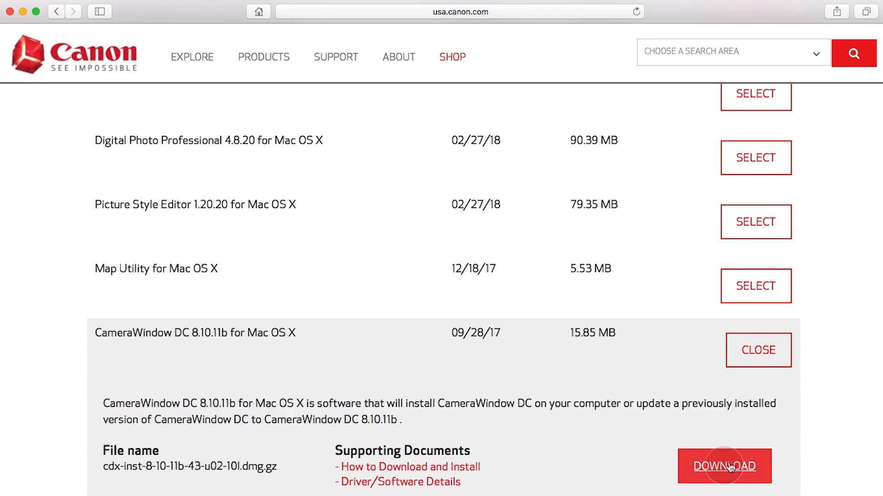
pyautogui.click(728, 466)
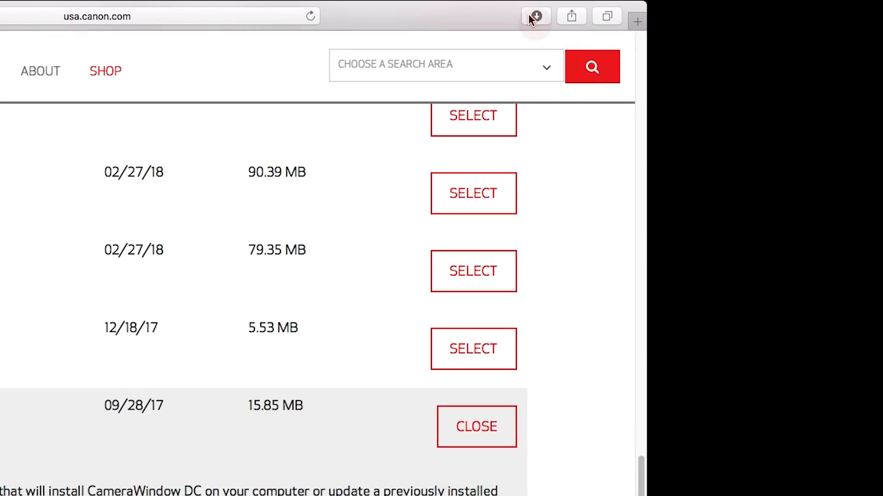
pyautogui.click(536, 16)
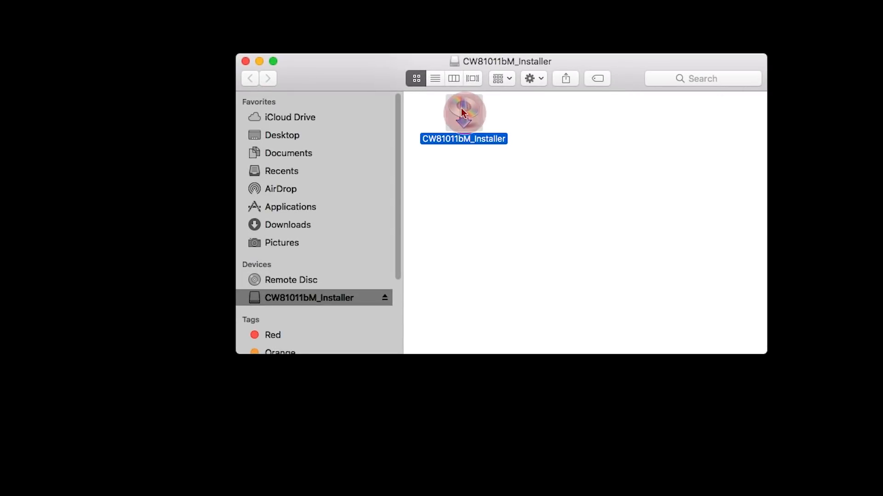
# Step: Launch CW81011bM_Installer, allowing it past the security prompt and not-optimized warning
pyautogui.doubleClick(462, 112)
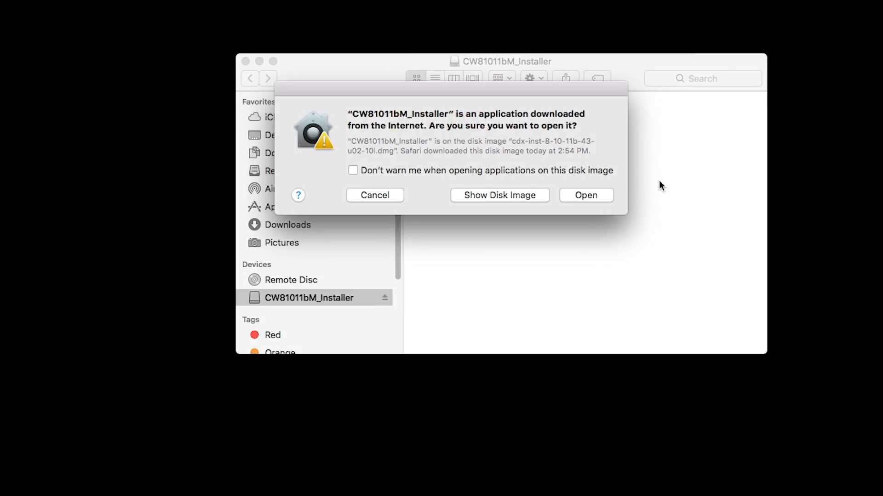
pyautogui.click(585, 195)
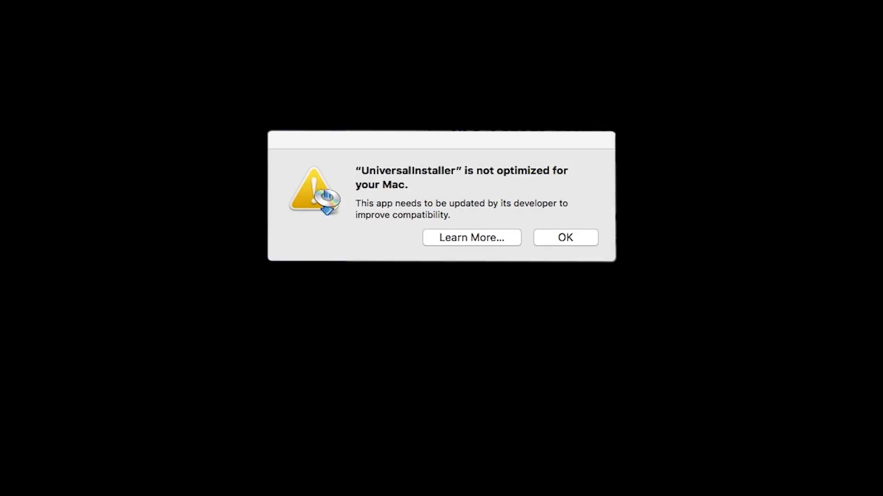
pyautogui.click(565, 238)
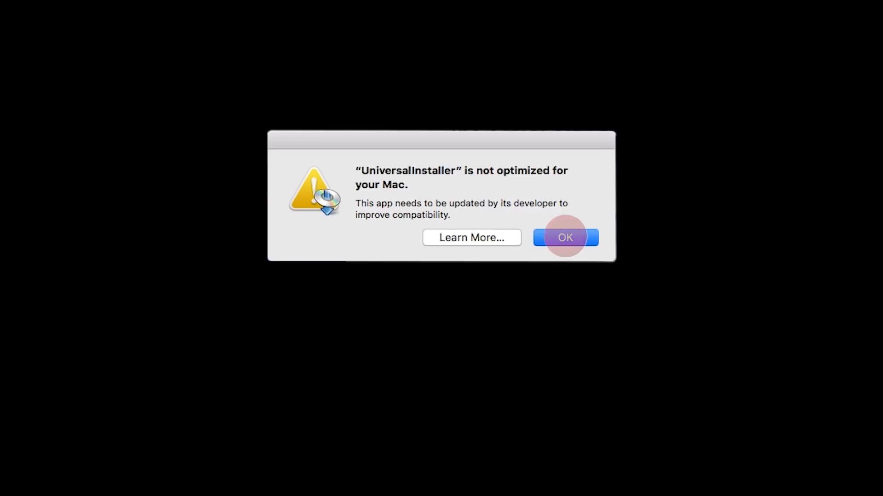
pyautogui.click(566, 237)
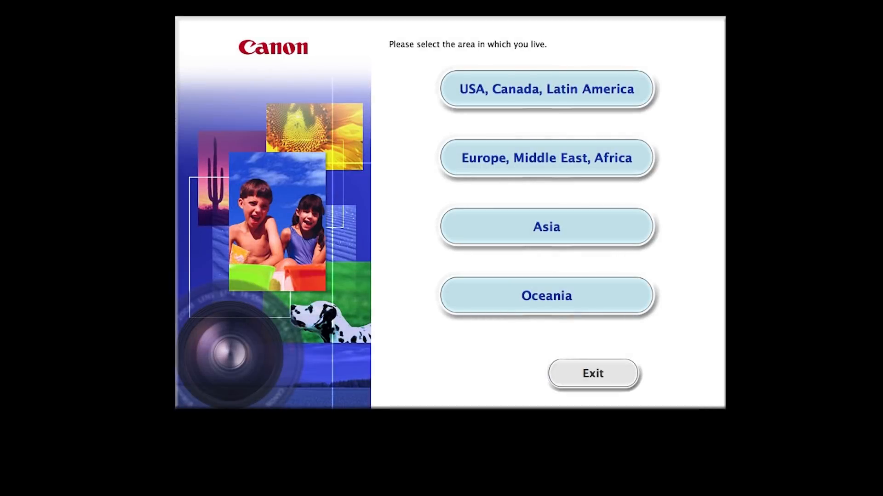
# Step: Set the region to USA, Canada, Latin America with United States, and start installation
pyautogui.click(546, 88)
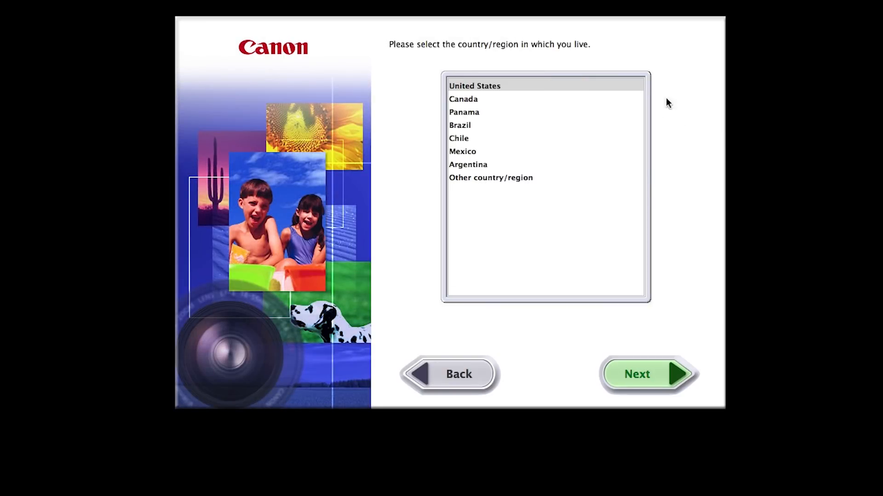
pyautogui.click(472, 86)
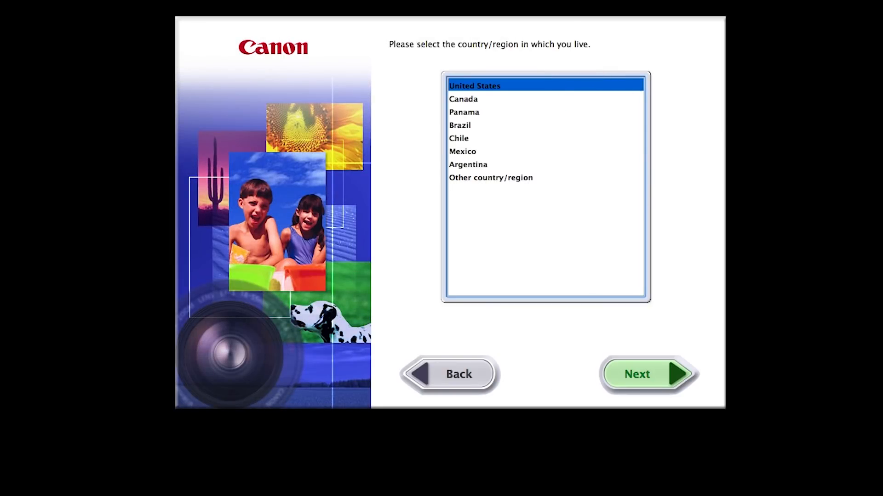
pyautogui.click(640, 375)
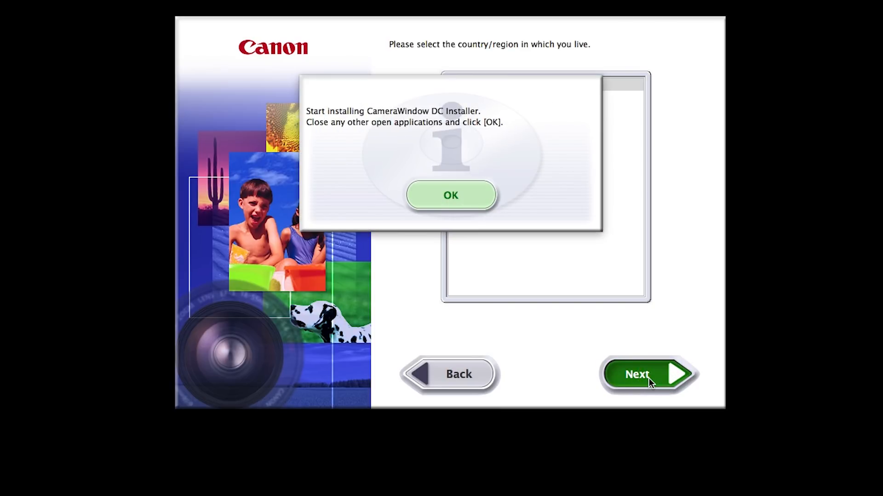
pyautogui.click(451, 196)
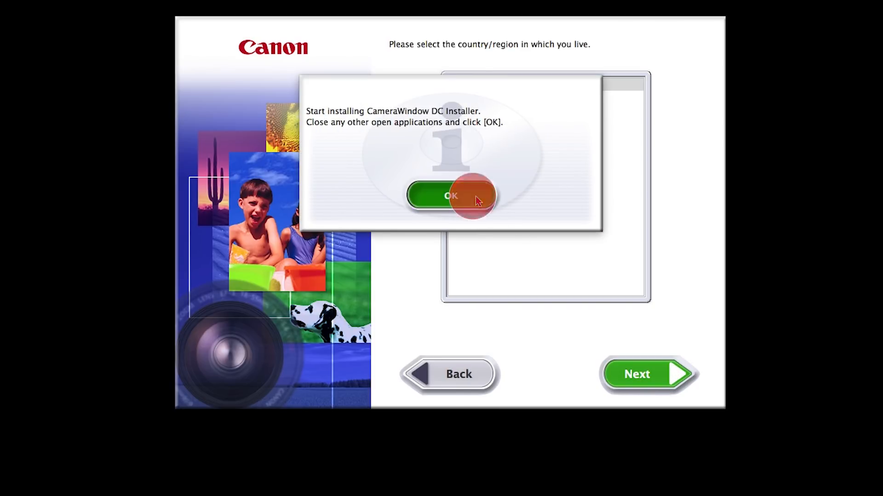
pyautogui.click(451, 196)
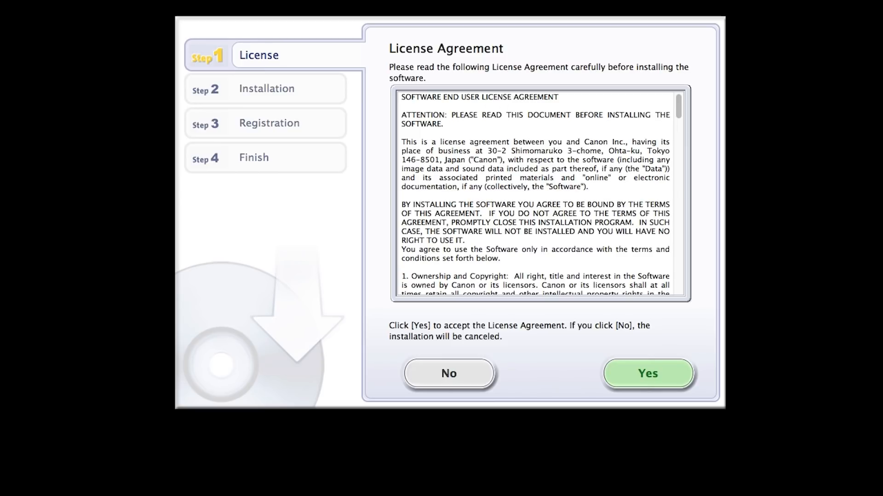
# Step: Accept the license agreement and authorize the CameraWindow install with the admin password
pyautogui.click(631, 376)
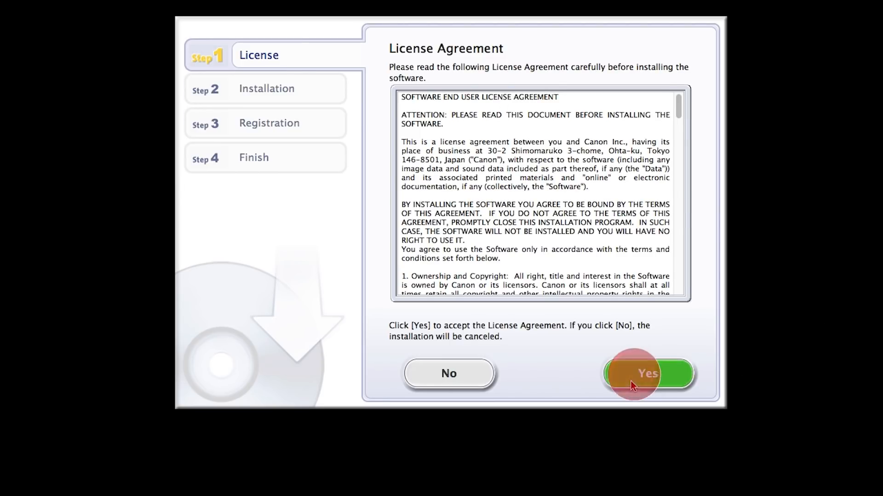
pyautogui.click(642, 374)
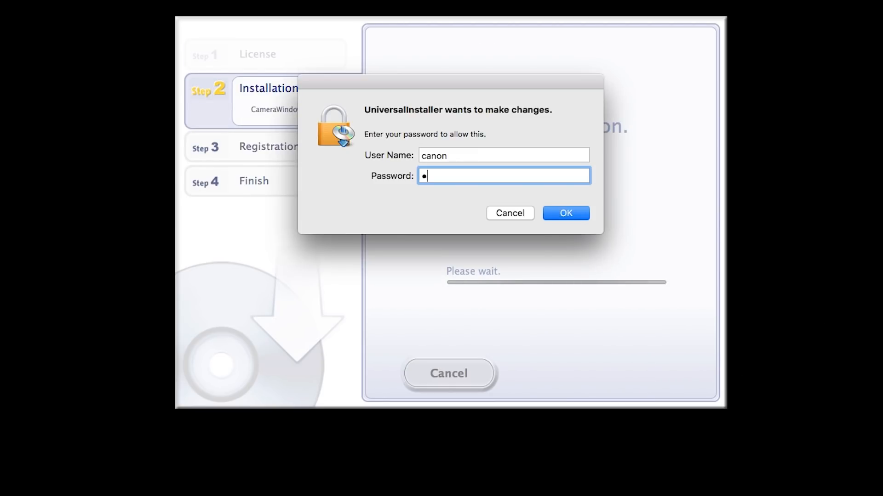
pyautogui.write('password')
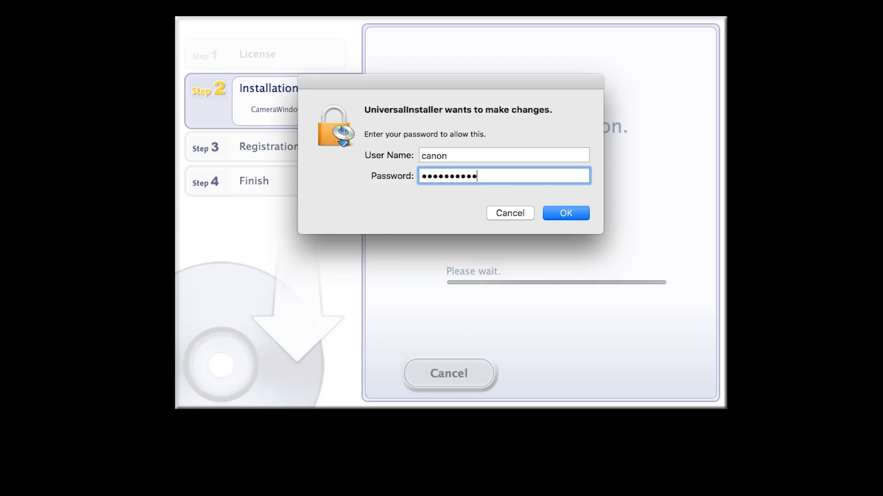
pyautogui.click(566, 213)
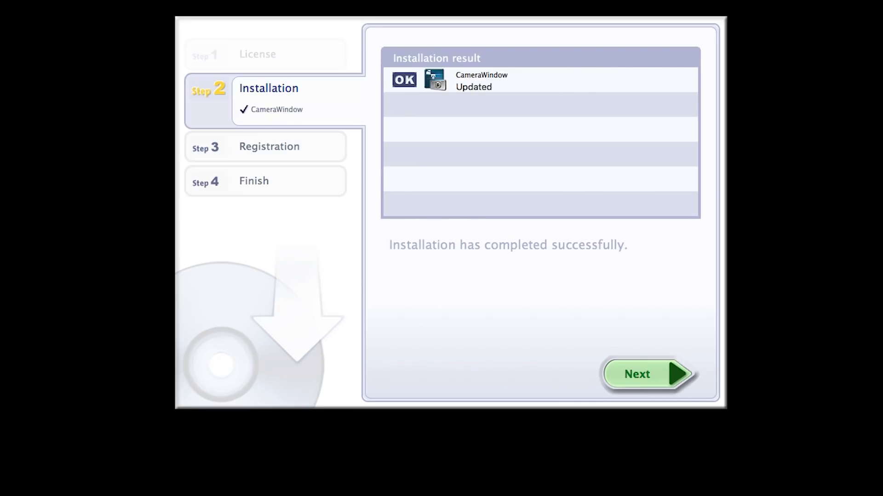
# Step: Choose 'No, I will register later' for iMAGE GATEWAY and finish the installer
pyautogui.click(643, 375)
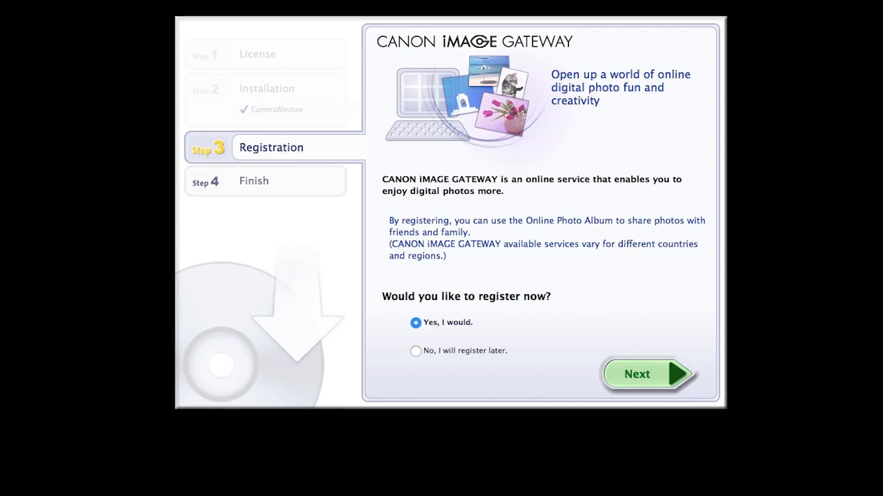
pyautogui.moveTo(683, 473)
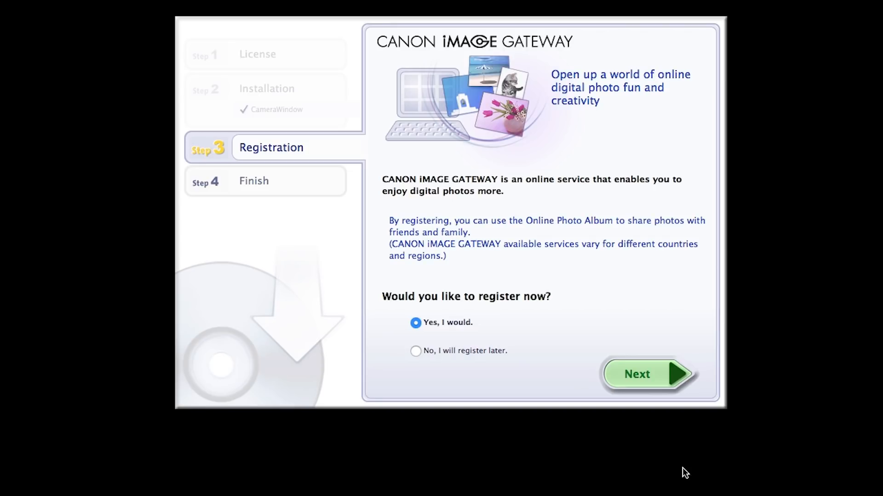
pyautogui.click(415, 351)
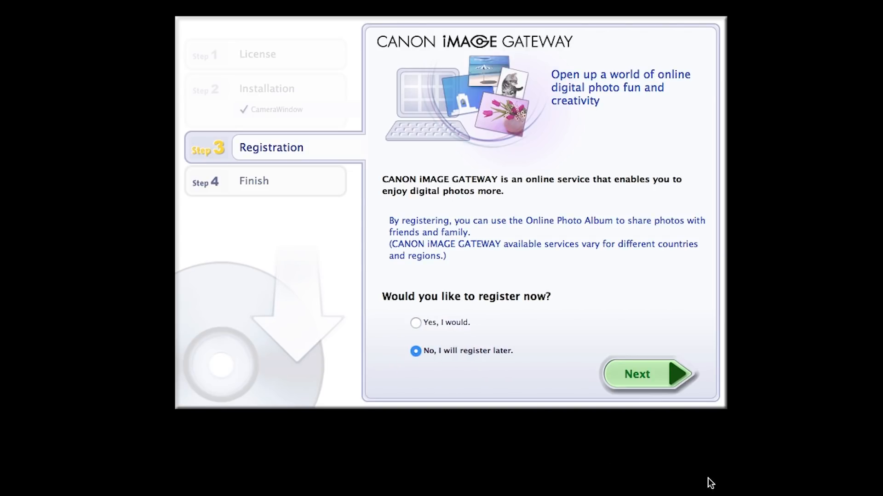
pyautogui.click(645, 374)
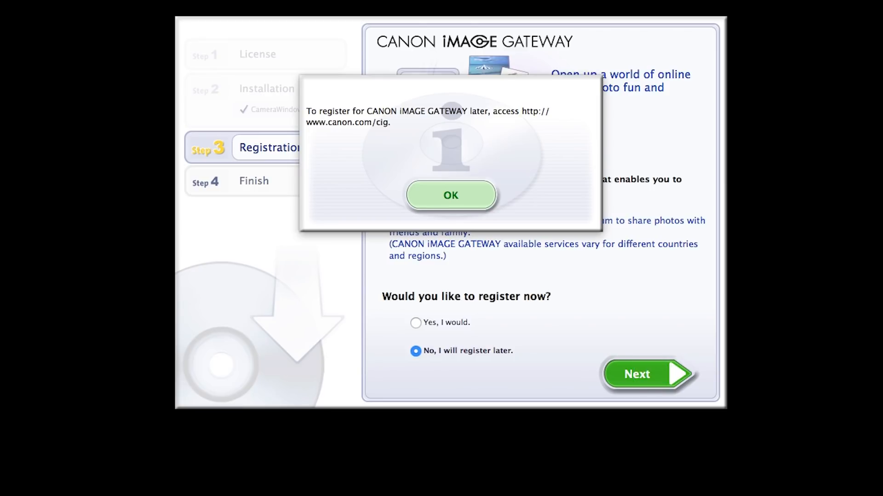
pyautogui.click(451, 195)
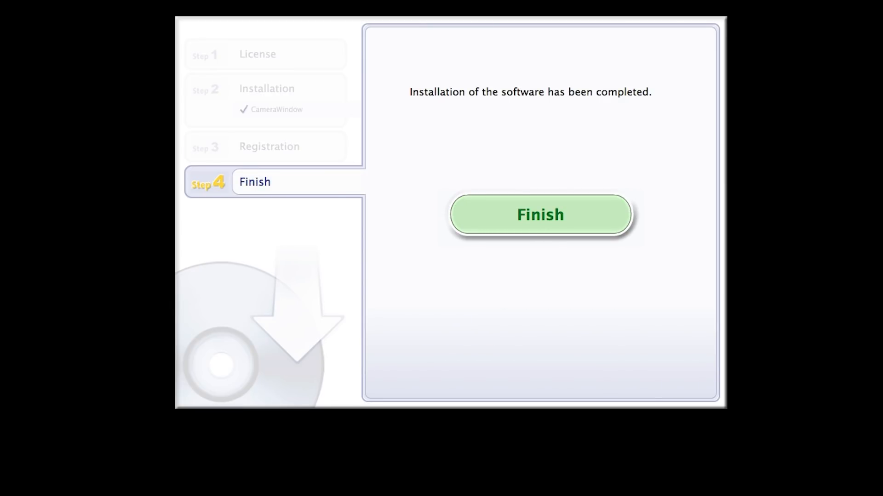
pyautogui.click(543, 216)
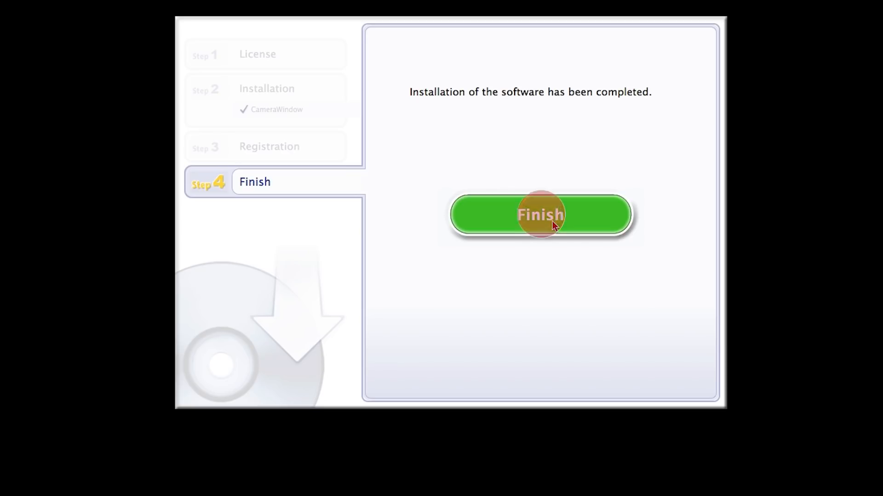
pyautogui.click(541, 216)
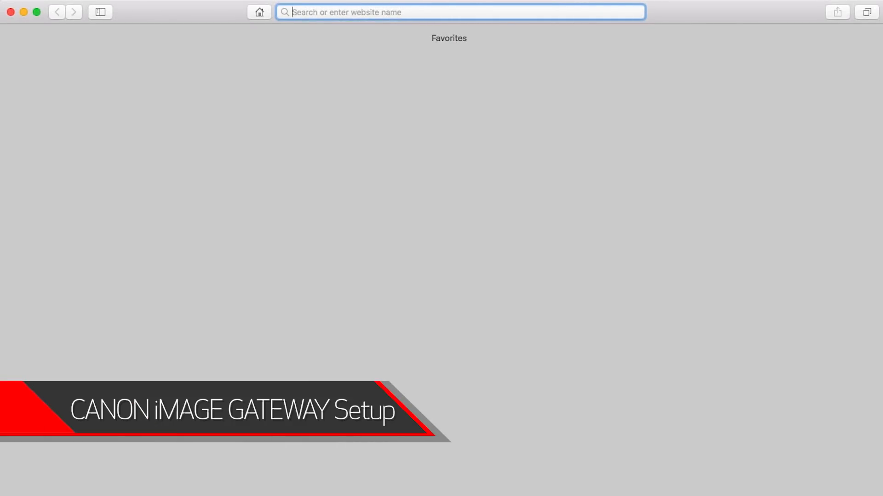
# Step: Open cig.usa.canon.com and sign in with the Canon ID email and password
pyautogui.write('cig.usa.canon.com')
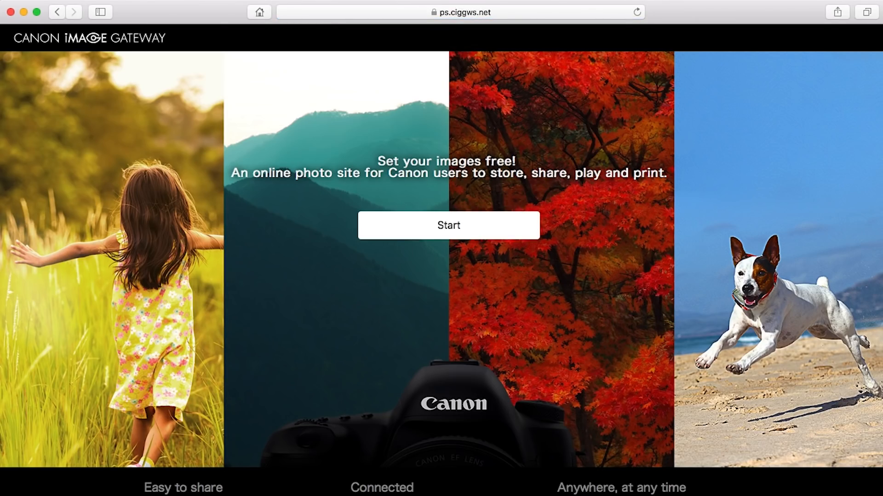
pyautogui.click(449, 226)
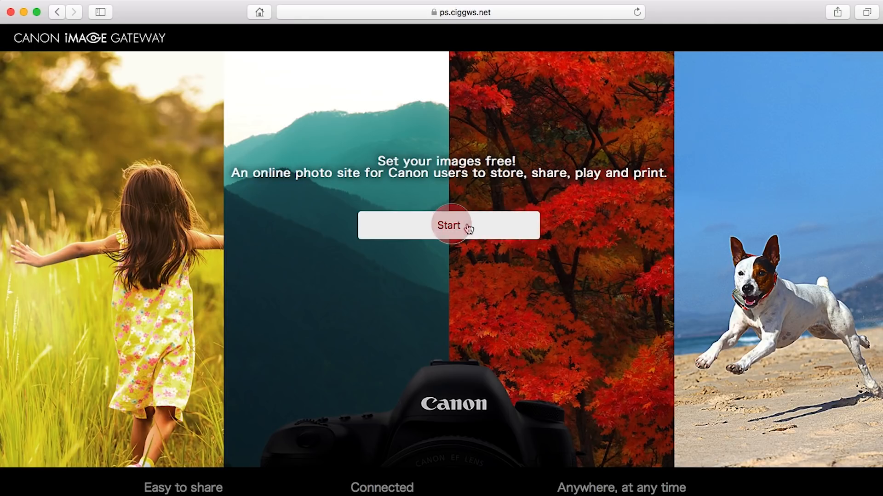
pyautogui.click(449, 225)
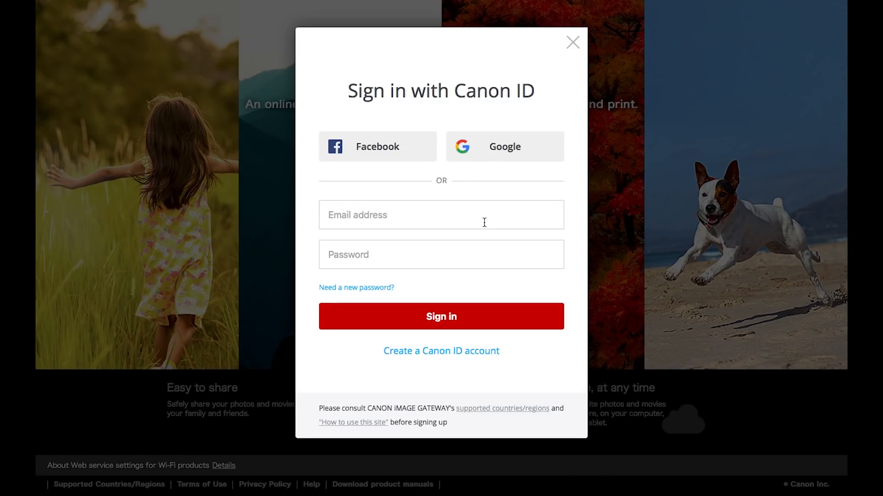
pyautogui.click(440, 214)
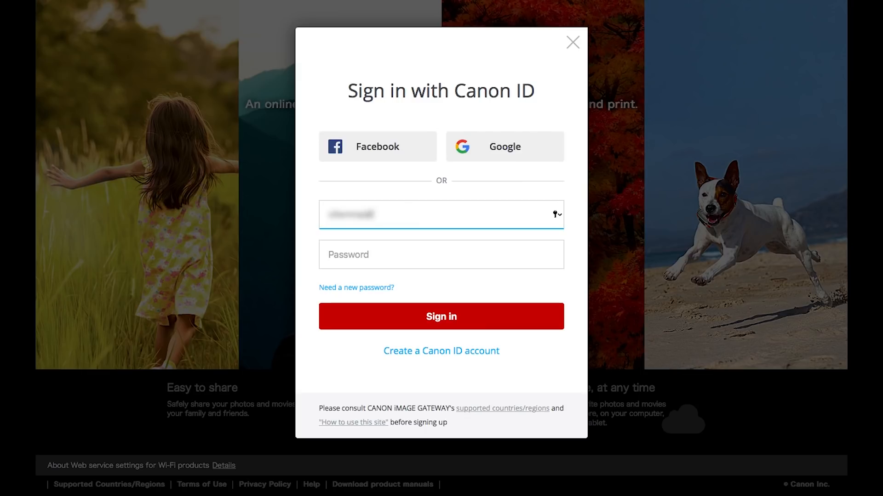
pyautogui.click(441, 255)
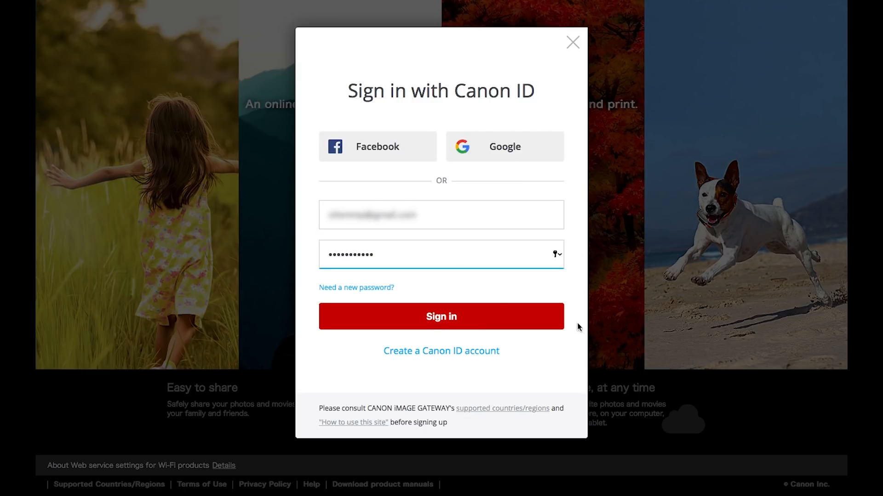
pyautogui.click(441, 316)
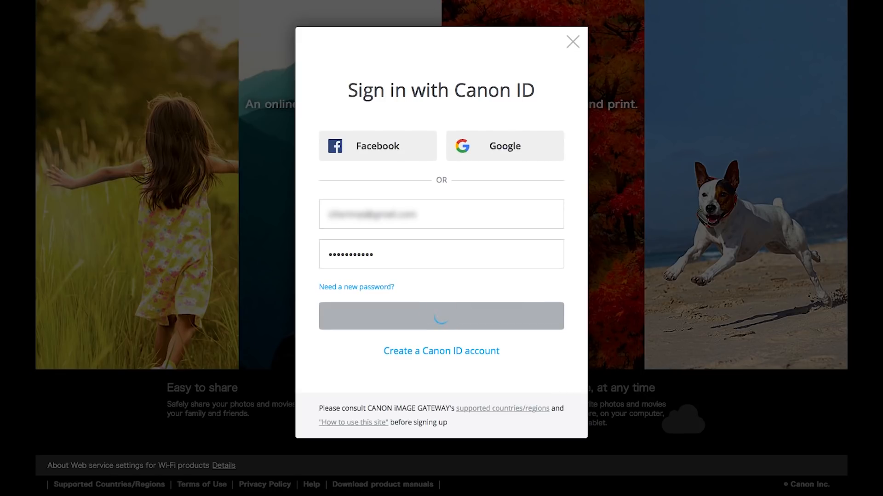
pyautogui.click(441, 316)
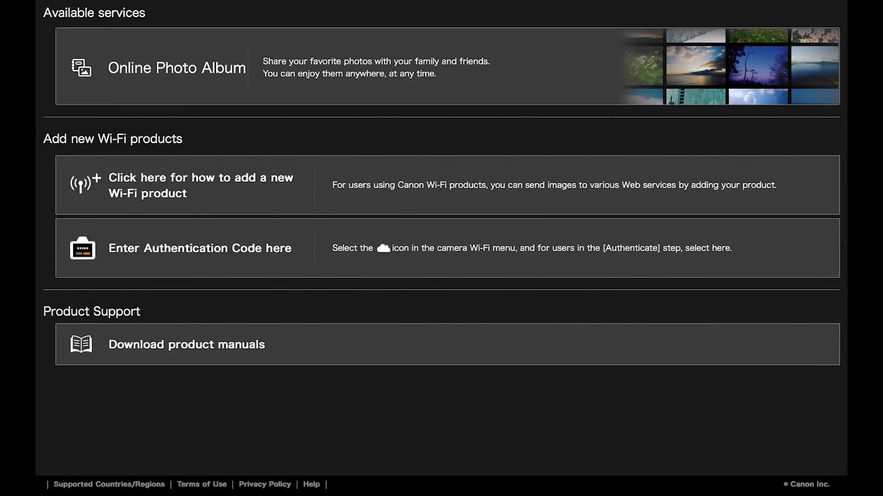
# Step: Start creating a new Canon ID account using the Sign up with your email option
pyautogui.click(176, 68)
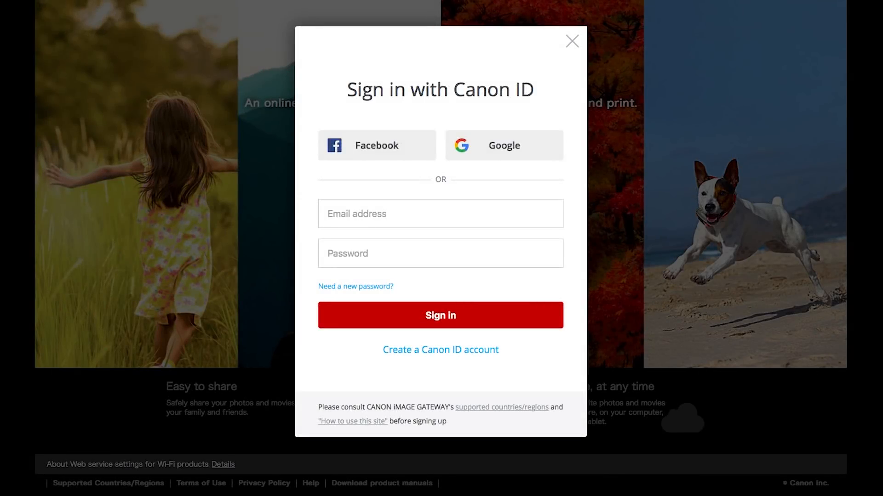
pyautogui.click(441, 356)
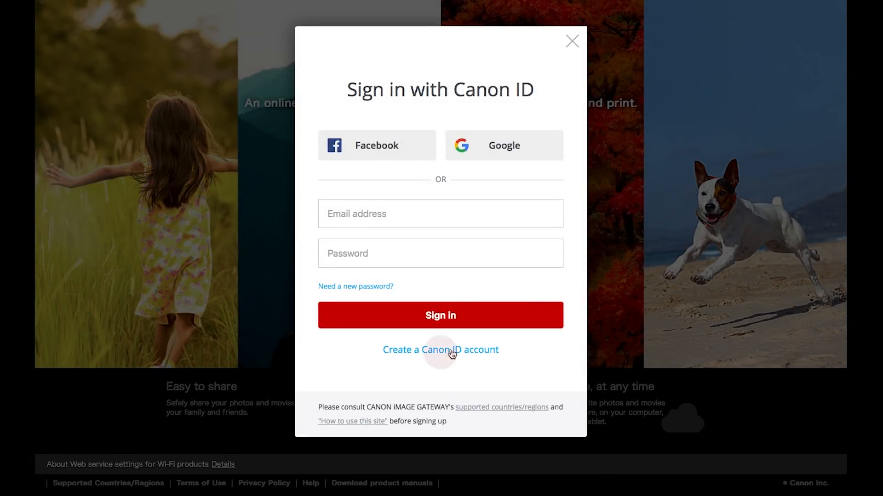
pyautogui.click(440, 350)
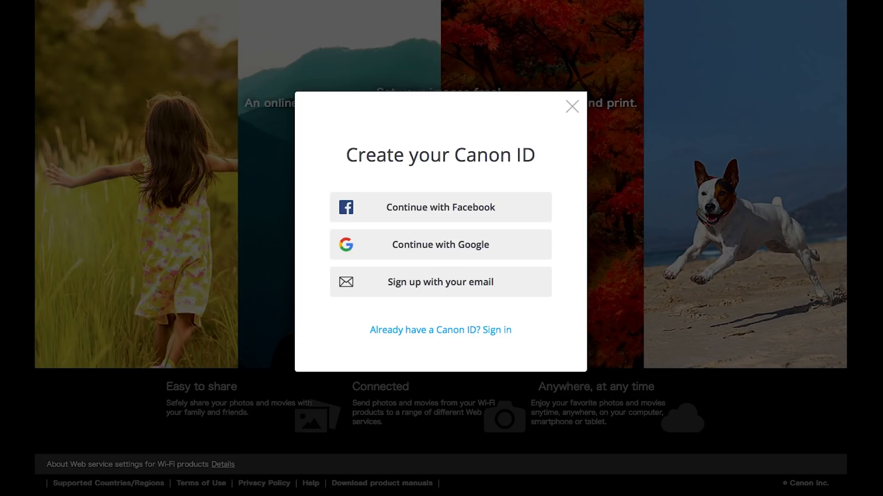
pyautogui.click(463, 282)
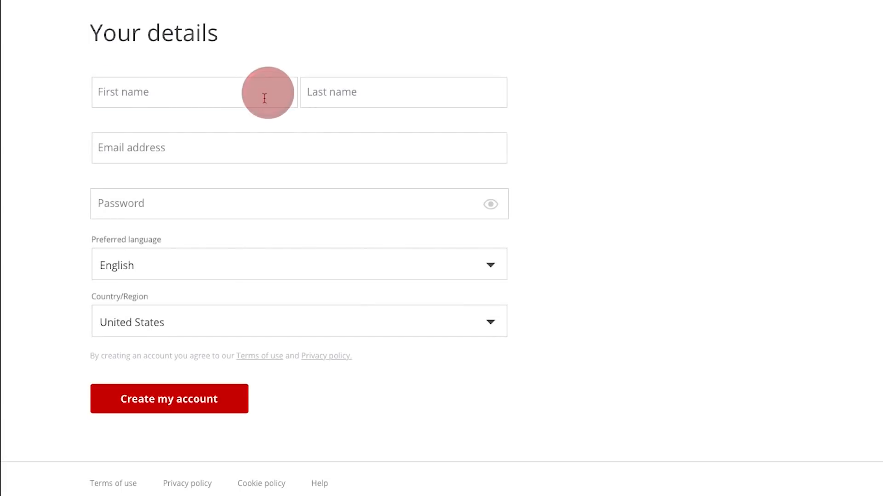
# Step: Fill in name, email and a very strong password, then create the account
pyautogui.click(193, 94)
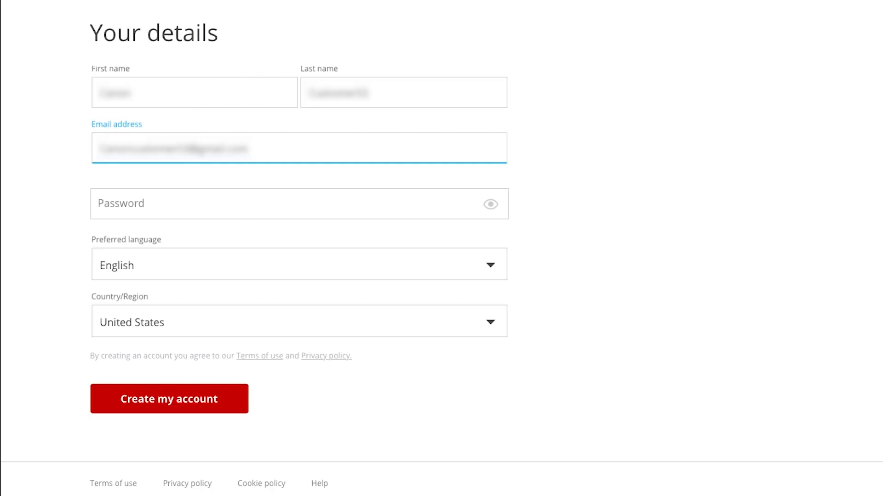
pyautogui.write('••')
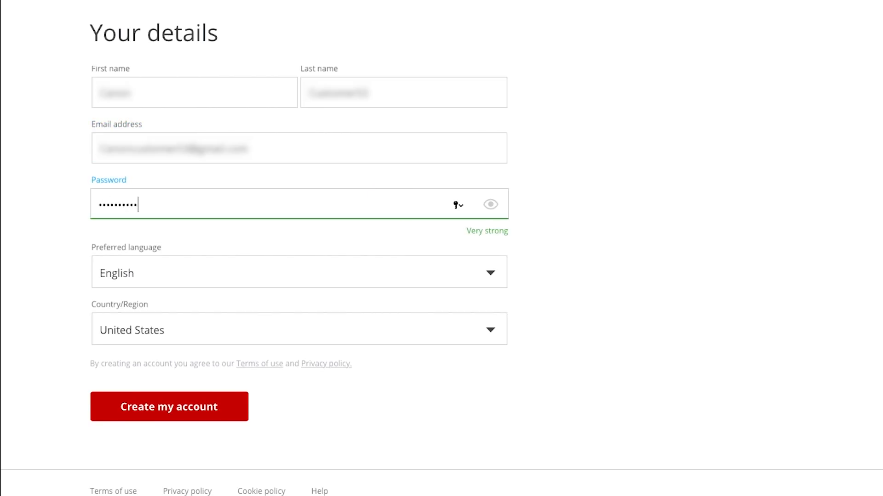
pyautogui.click(169, 407)
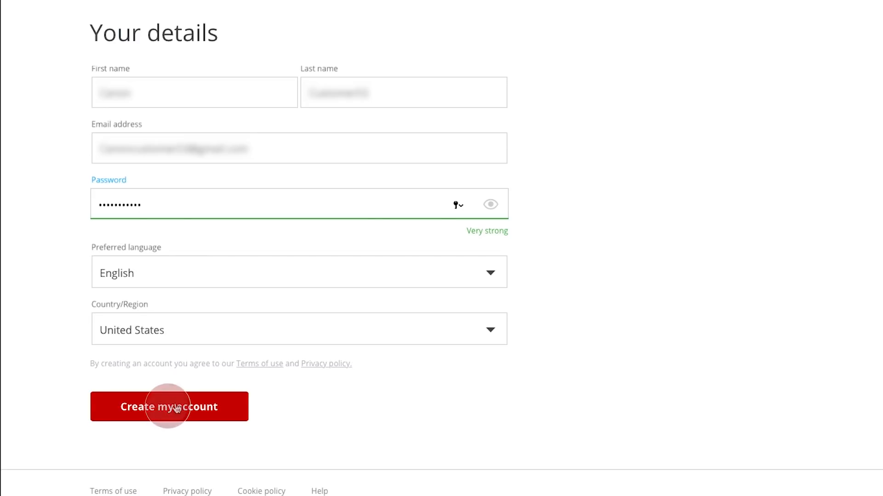
pyautogui.click(168, 407)
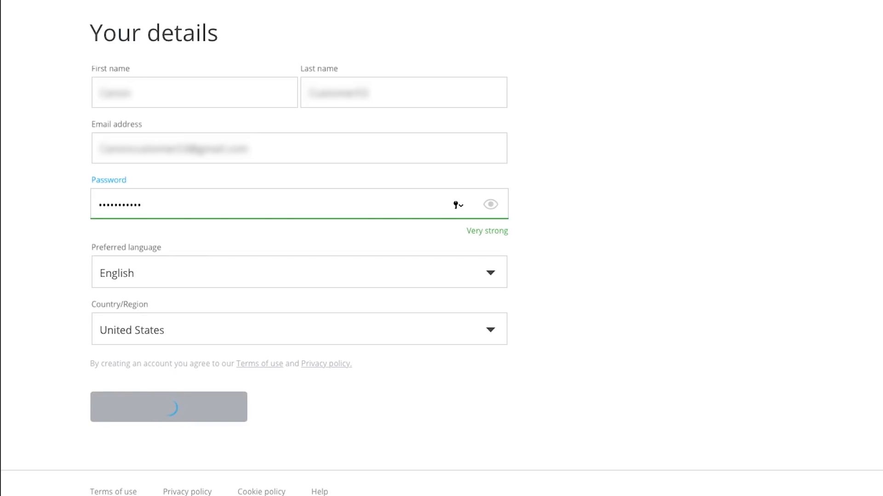
# Step: Confirm the email address is correct and click Verify email in the welcome message
pyautogui.click(168, 407)
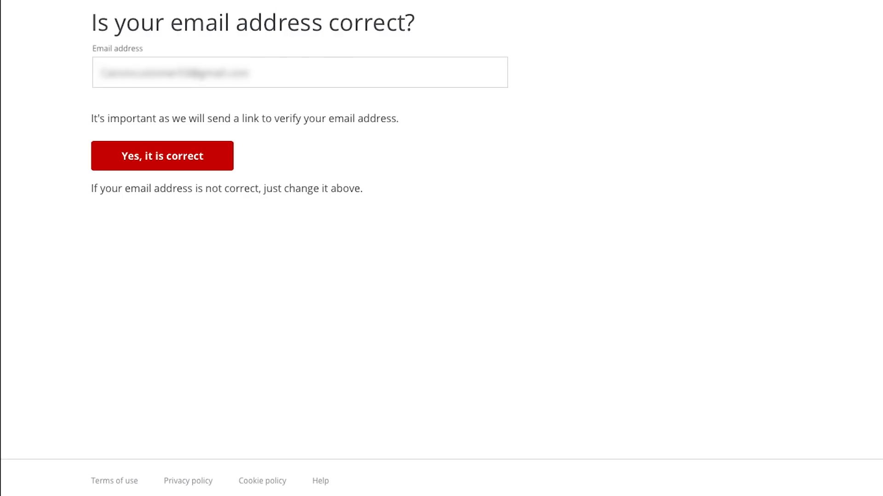
pyautogui.moveTo(313, 177)
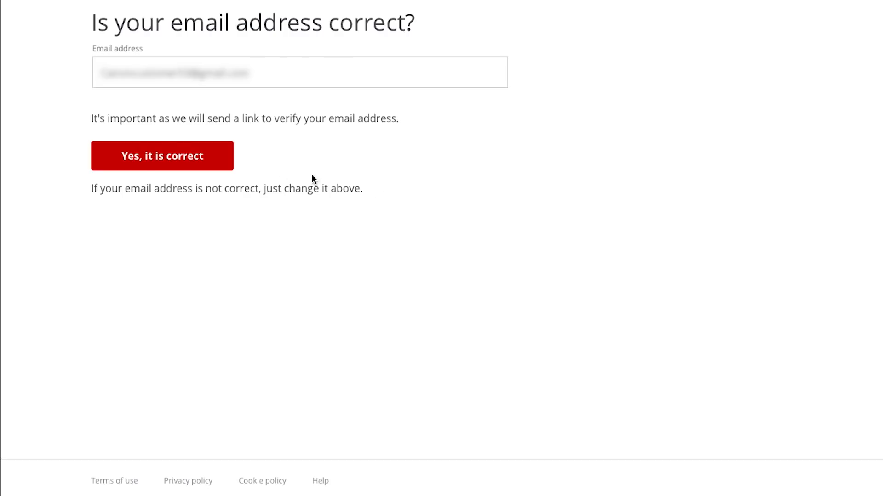
pyautogui.click(162, 156)
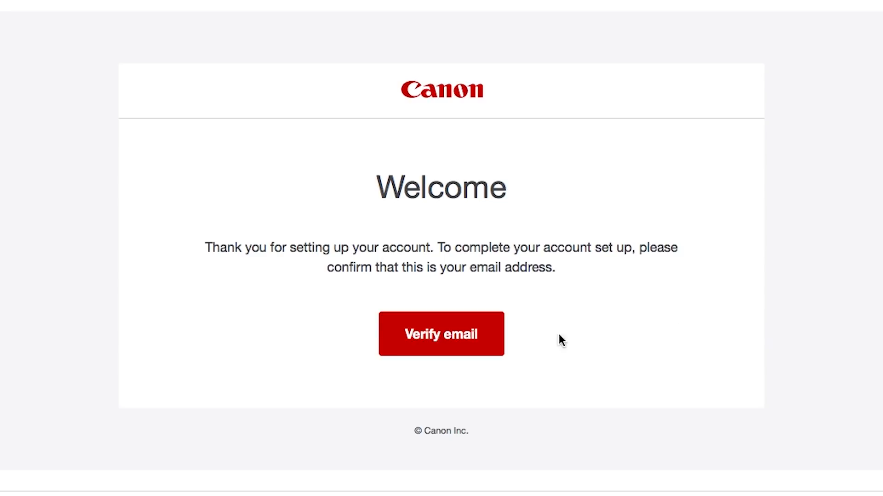
pyautogui.click(442, 333)
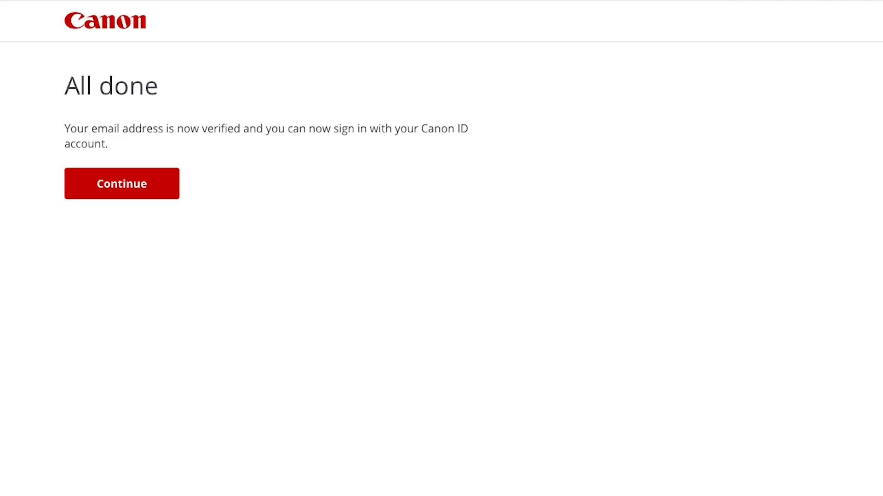
# Step: Start the photo service, agree to the Terms of Use, and close the sign-up dialog
pyautogui.click(121, 184)
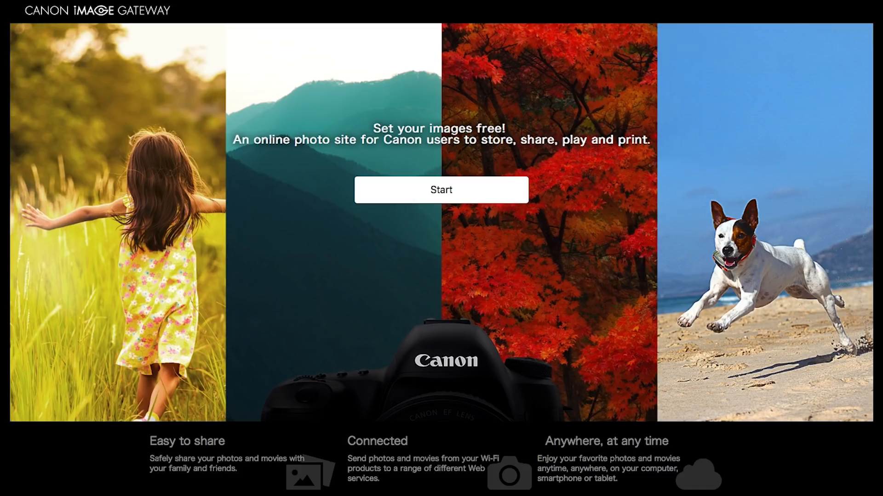
pyautogui.click(441, 190)
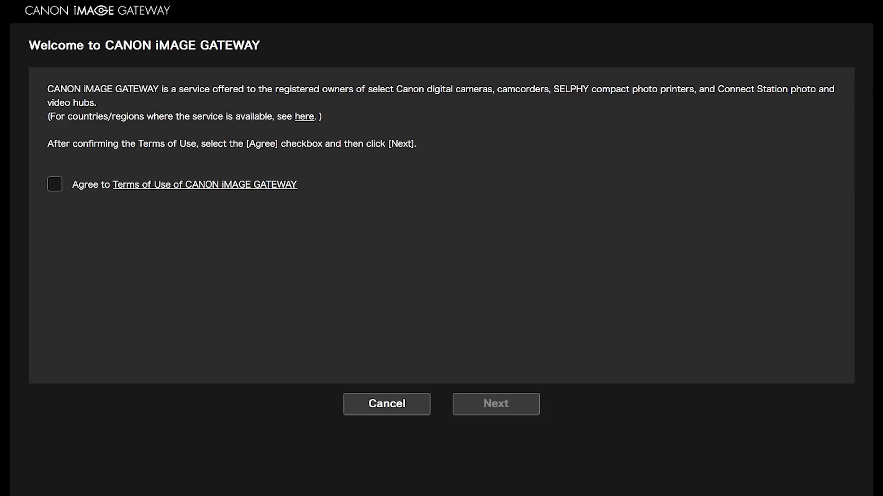
pyautogui.moveTo(366, 246)
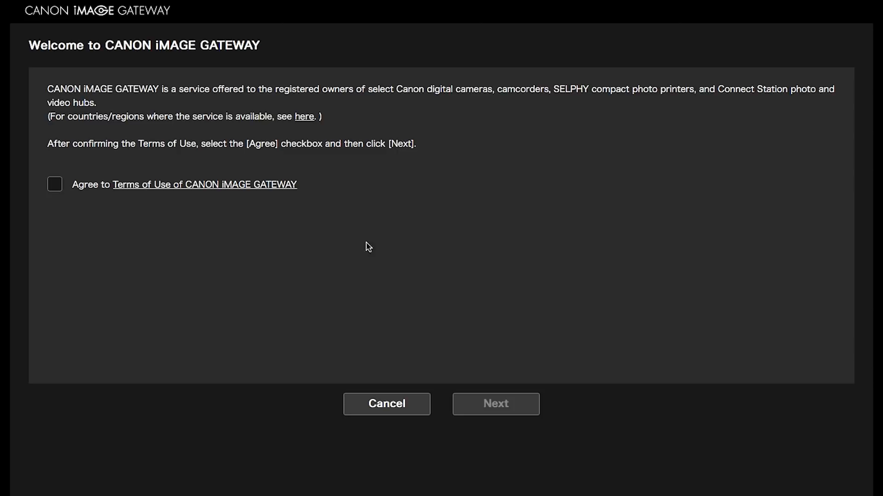
pyautogui.click(54, 185)
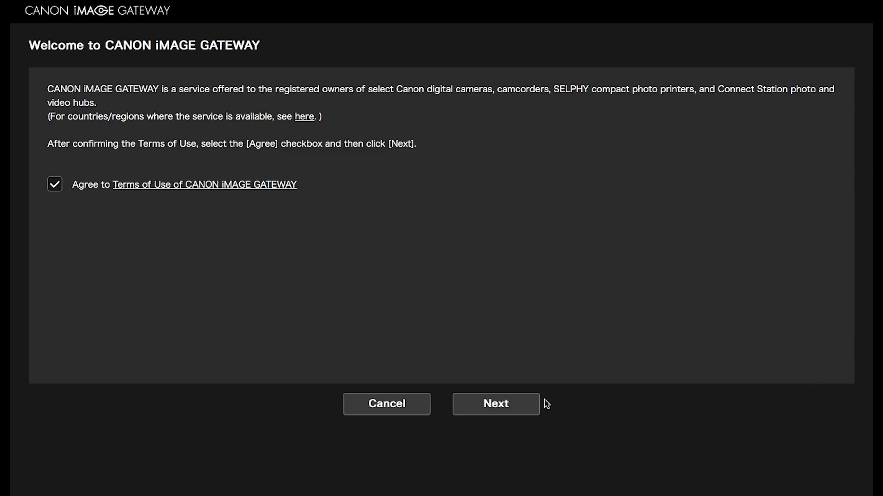
pyautogui.click(496, 404)
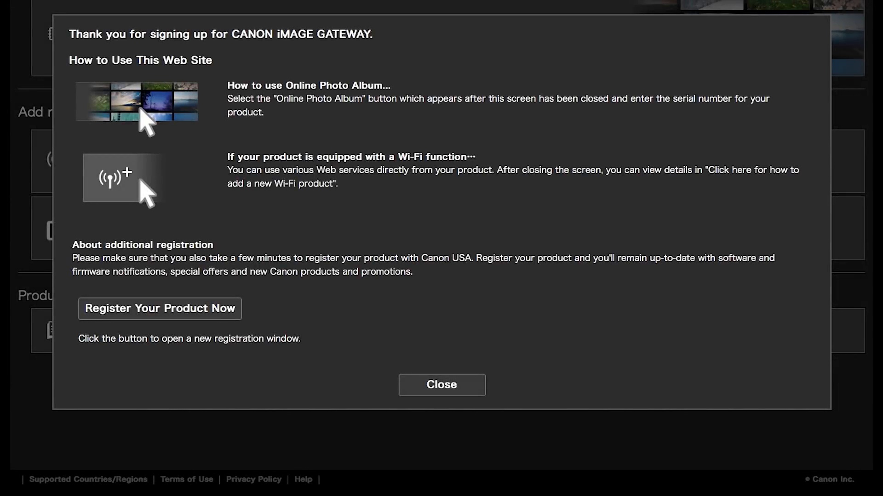
pyautogui.click(442, 385)
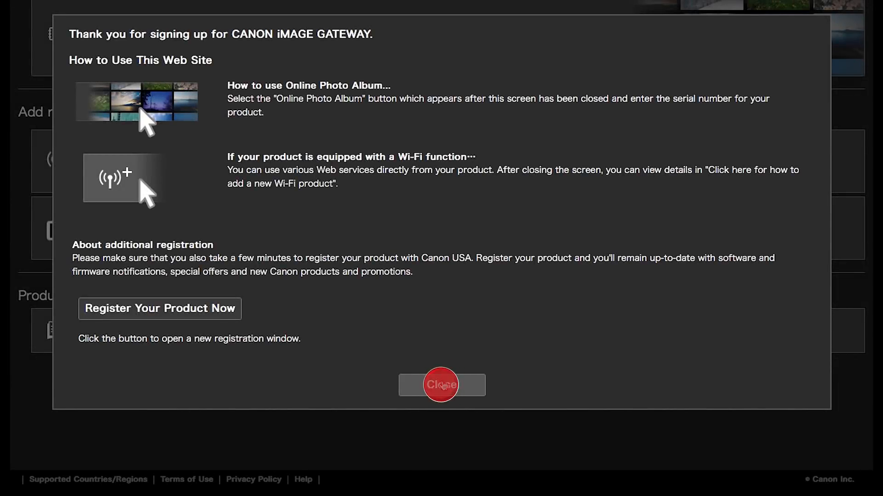
pyautogui.click(441, 385)
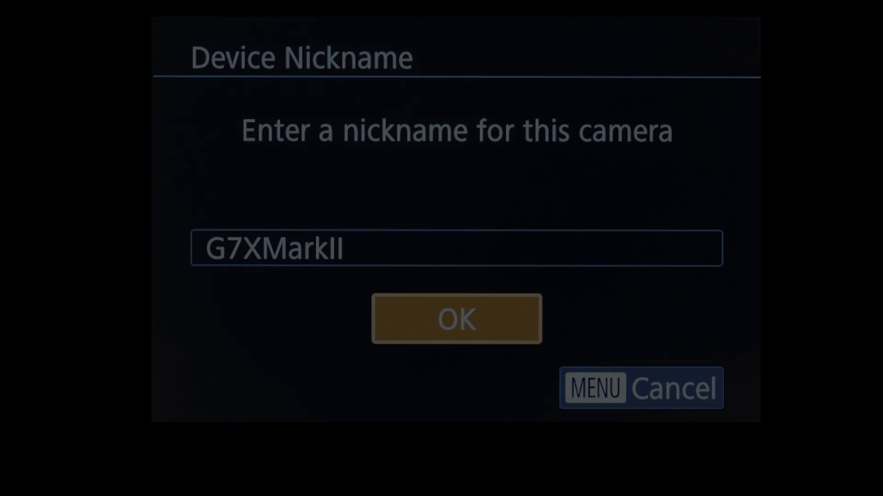
# Step: Confirm the nickname G7XMarkII and agree to the Camera Web Link terms
pyautogui.click(456, 320)
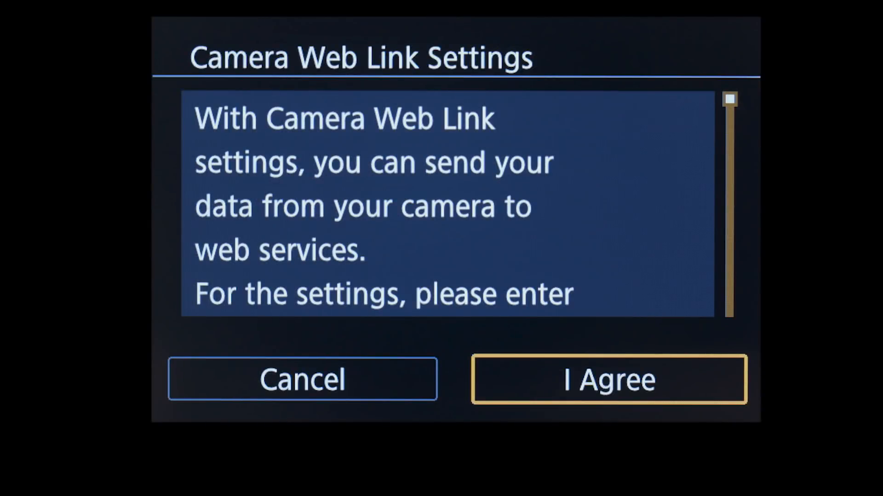
pyautogui.click(608, 381)
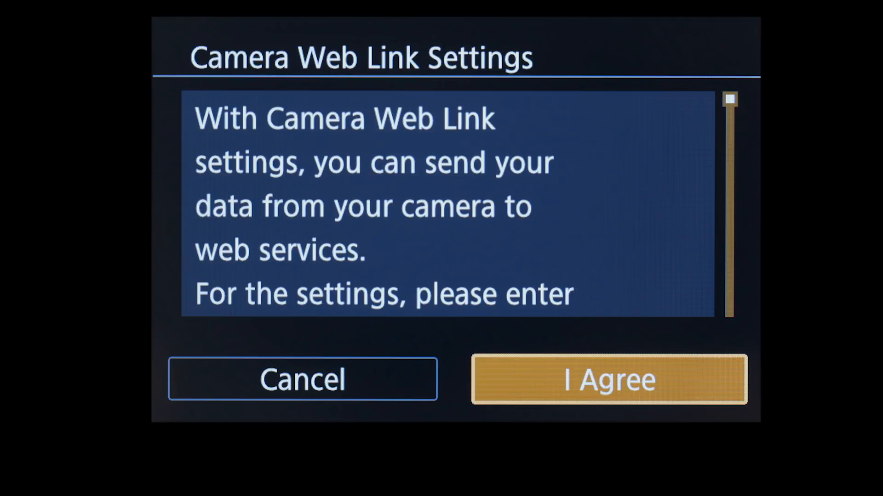
pyautogui.click(607, 382)
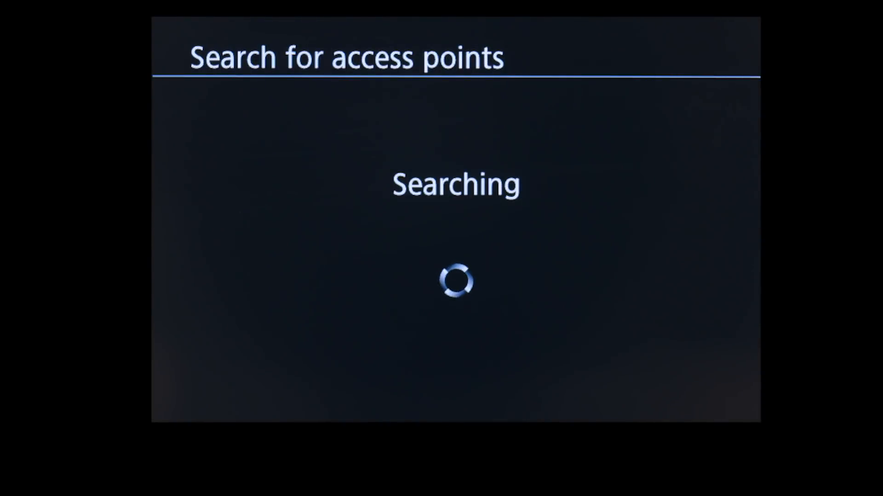